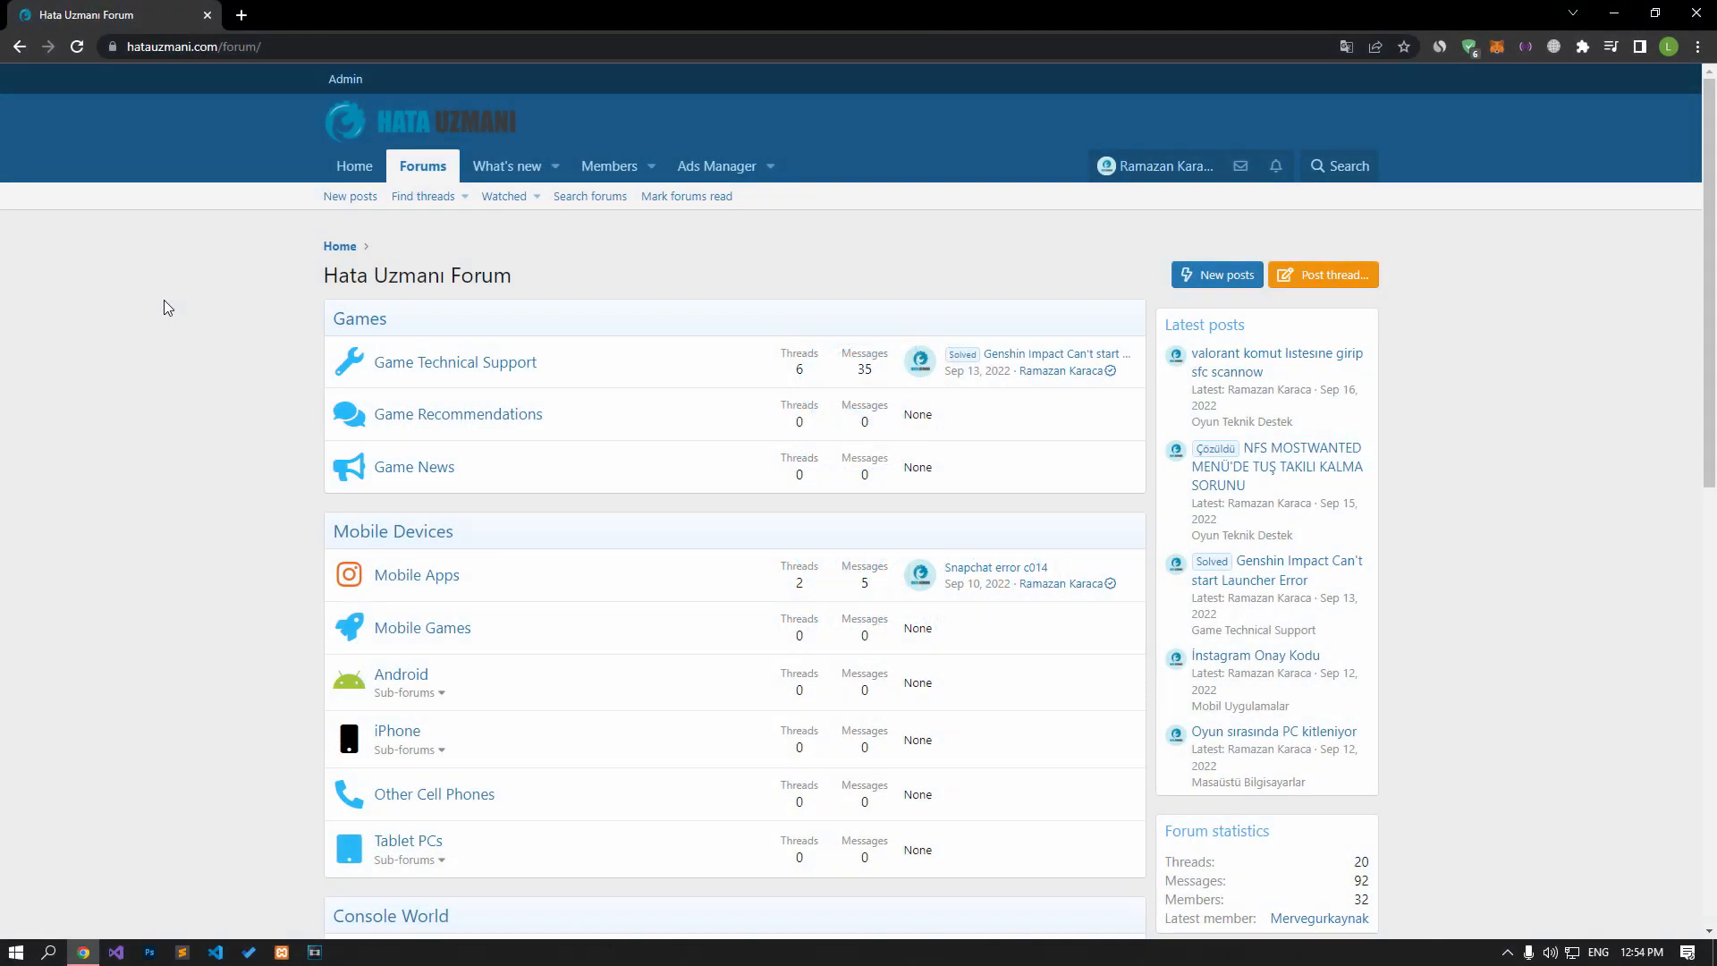
- Browse the forum index and start a new thread via the orange Post thread button
scroll("down", 3)
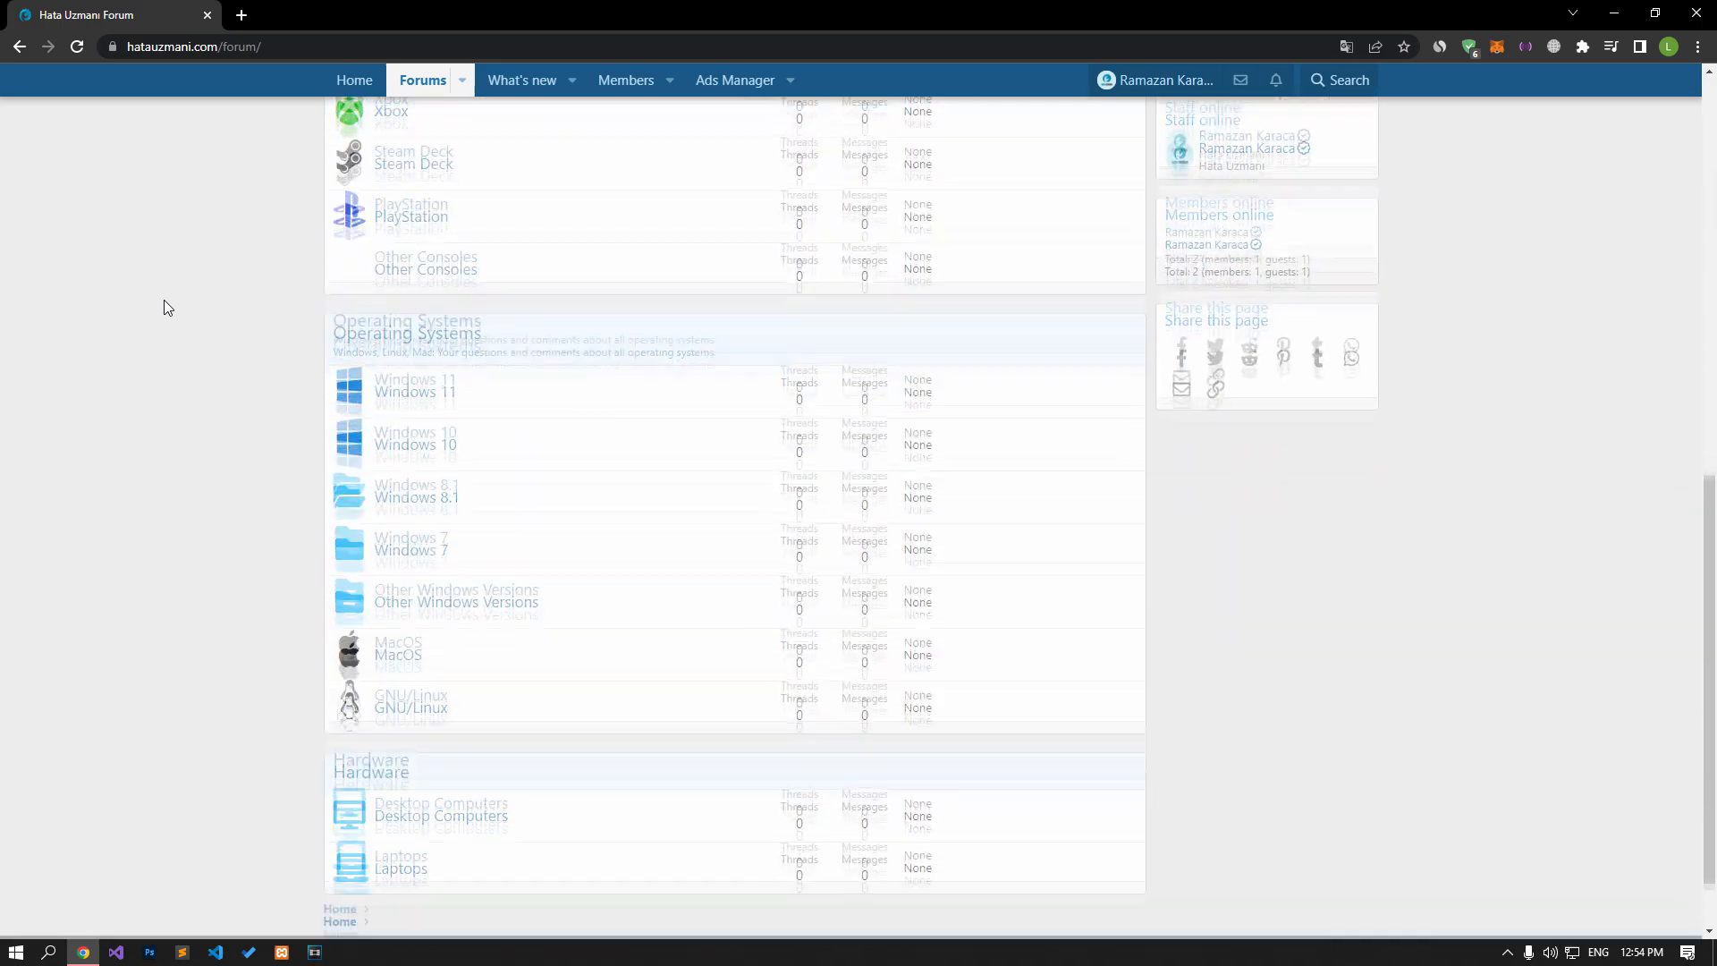
scroll("up", 3)
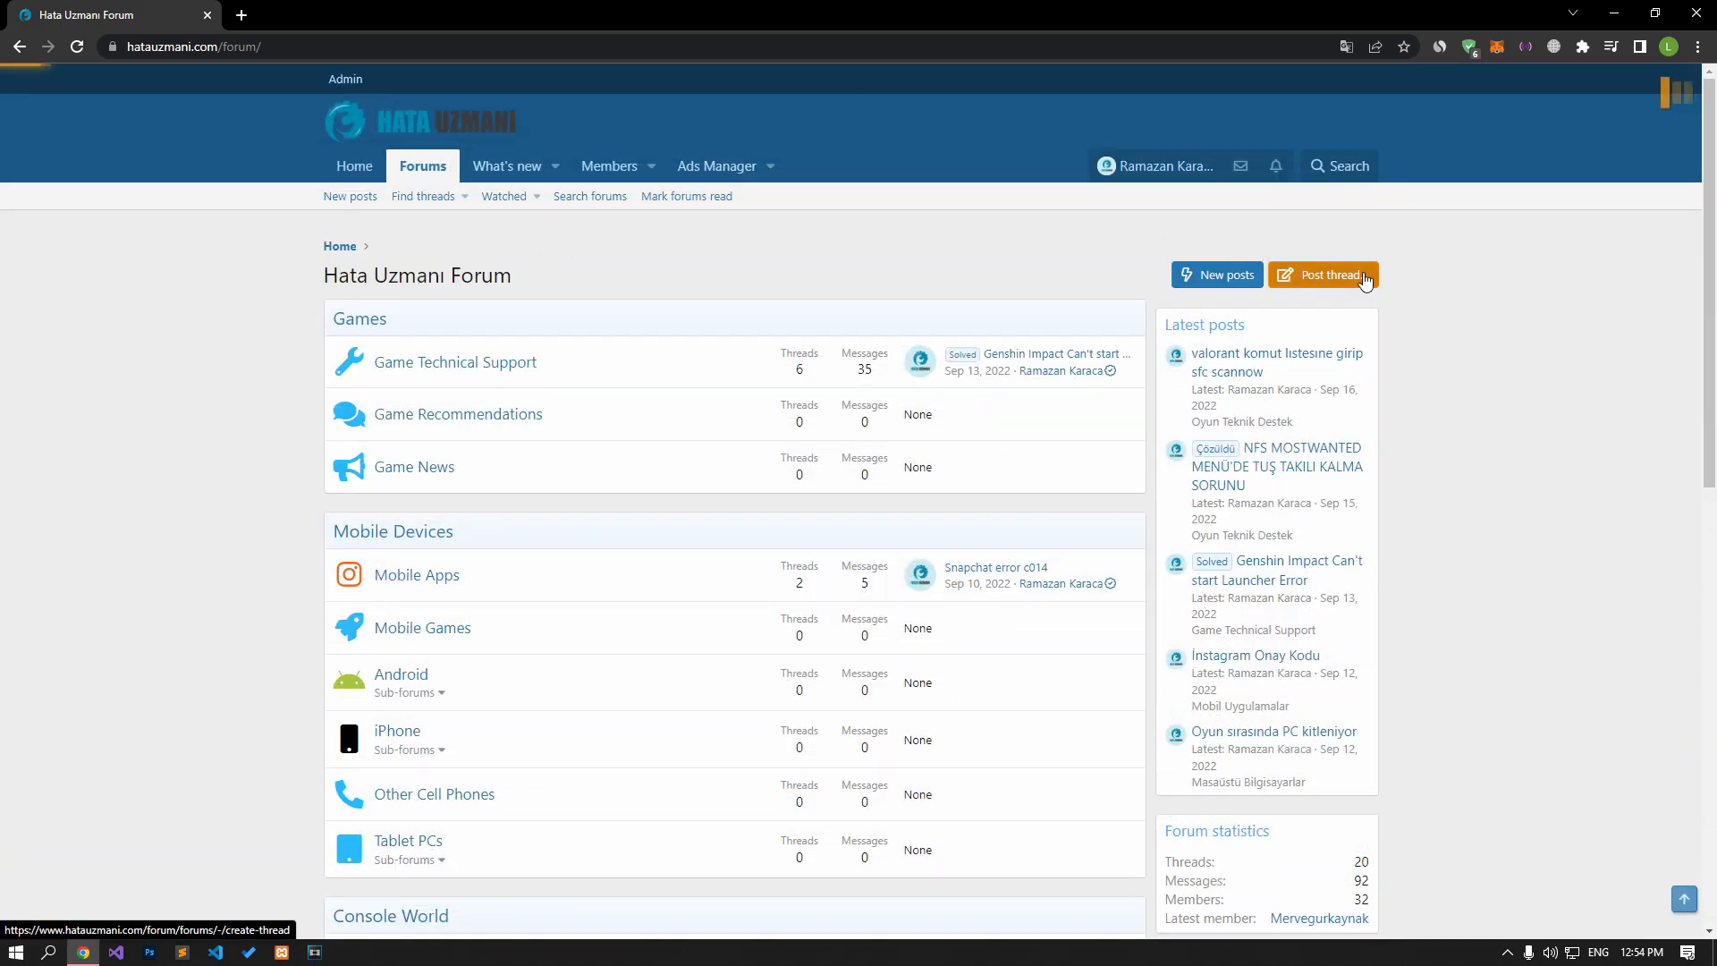
left_click(1324, 275)
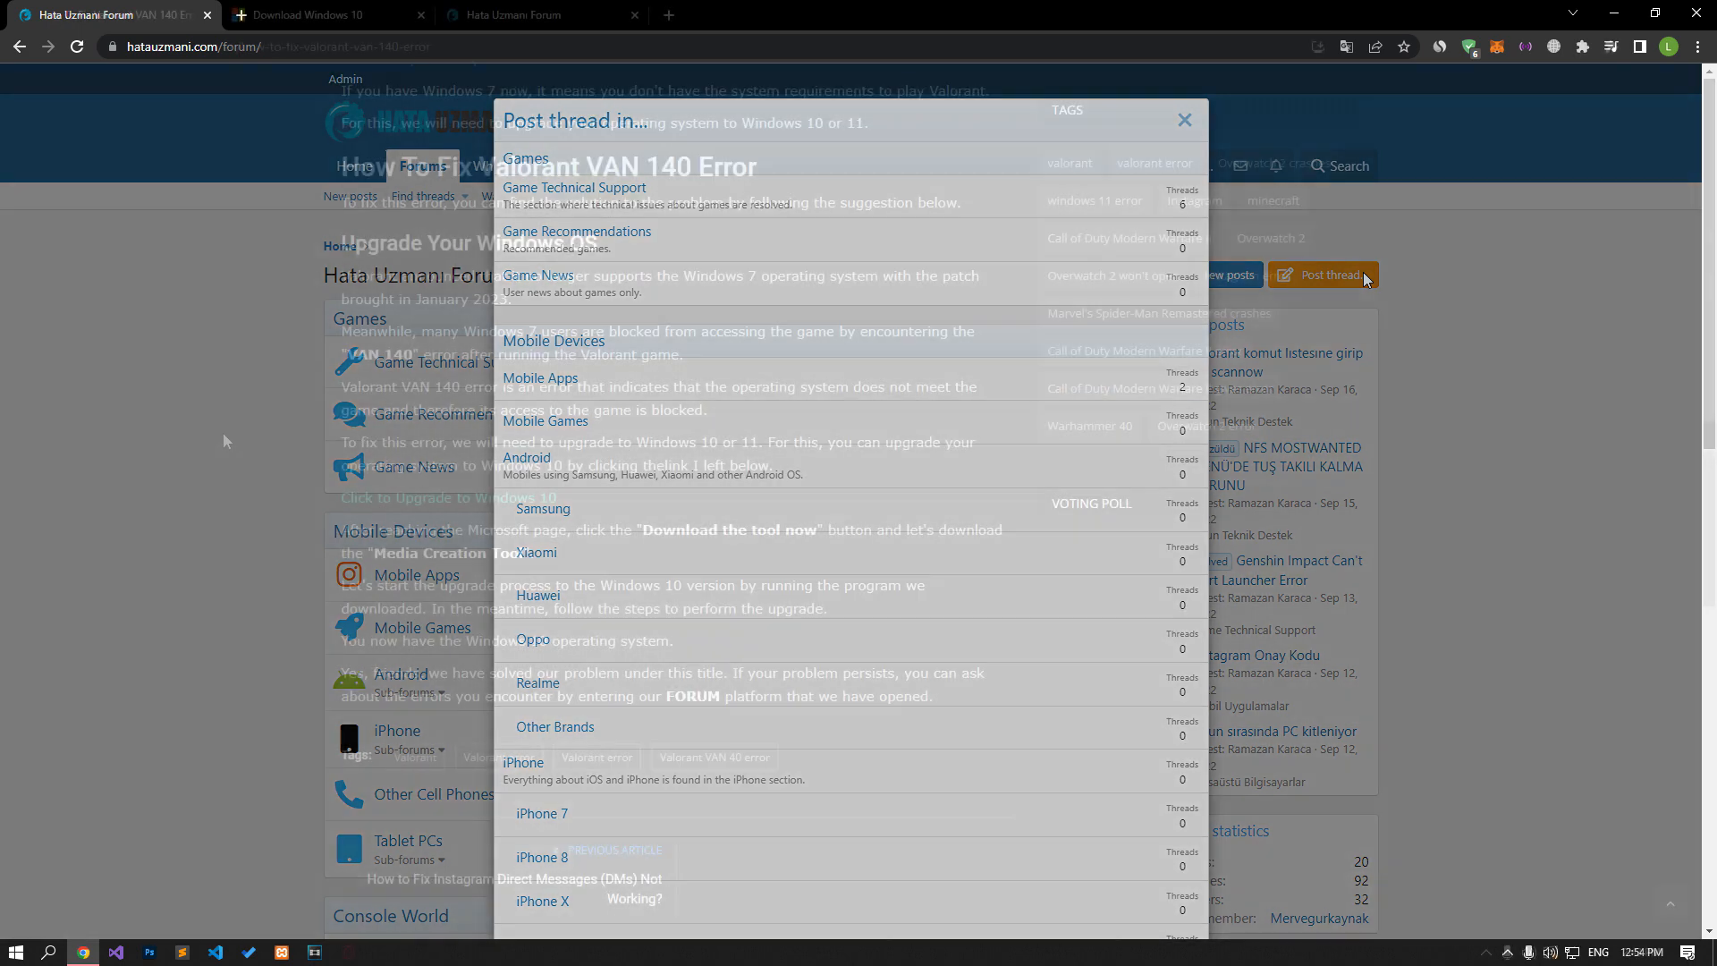
left_click(1184, 120)
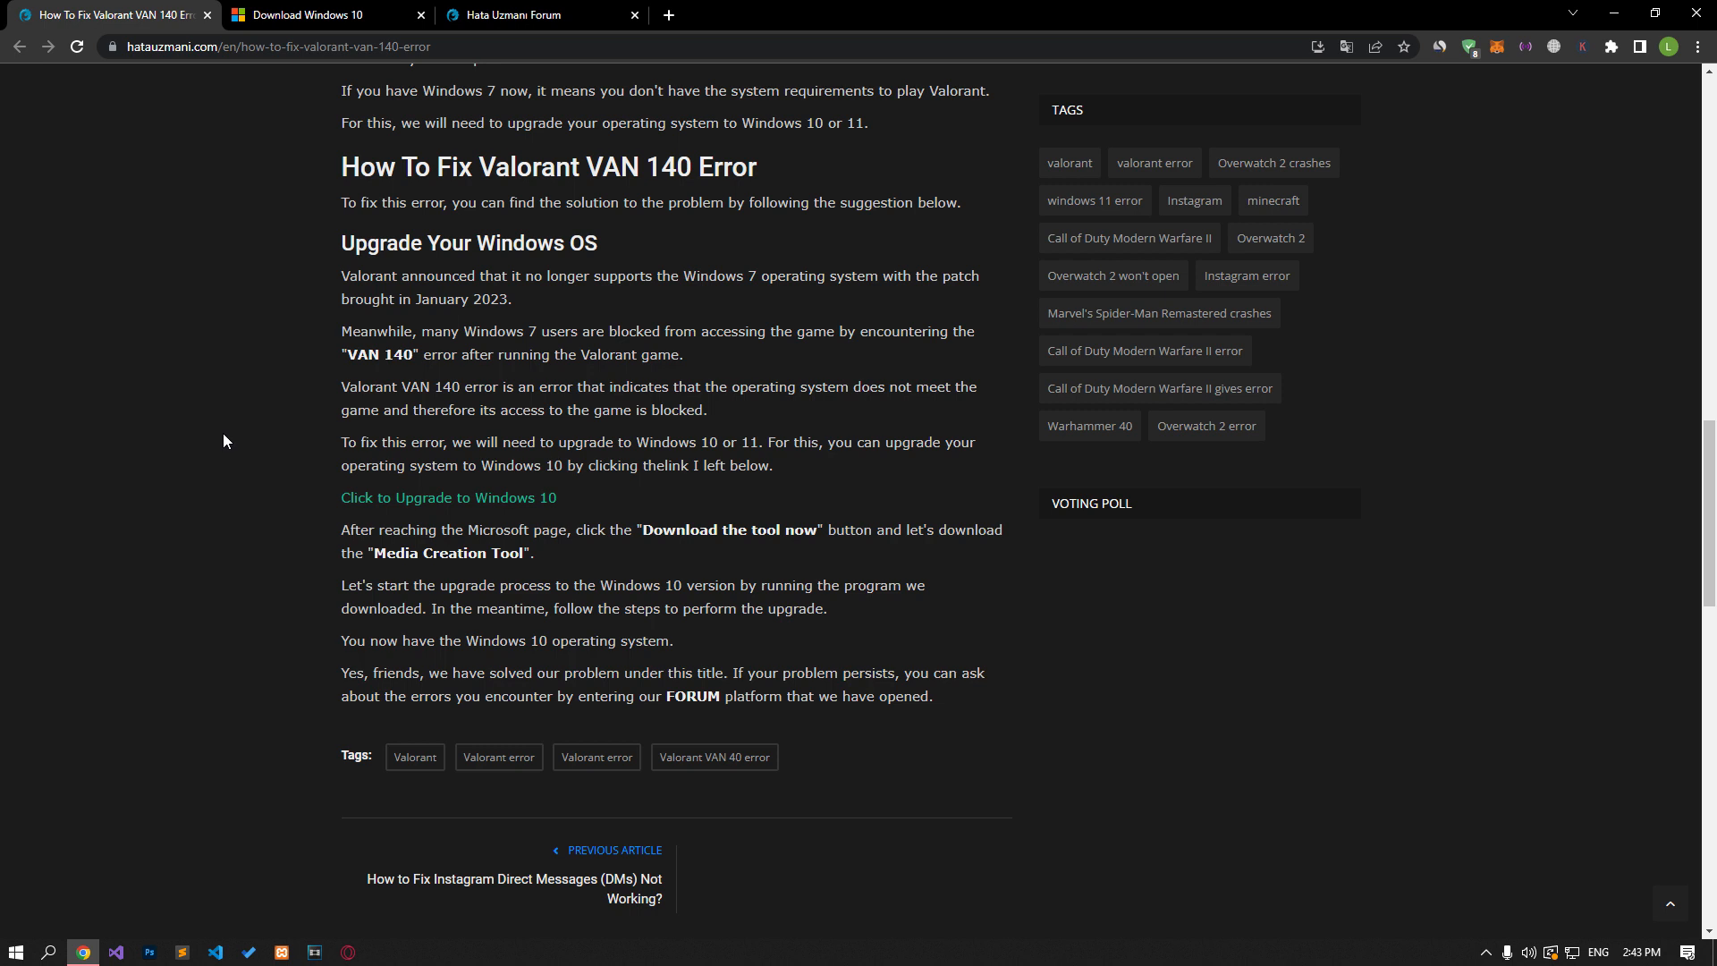
mouse_move(372, 501)
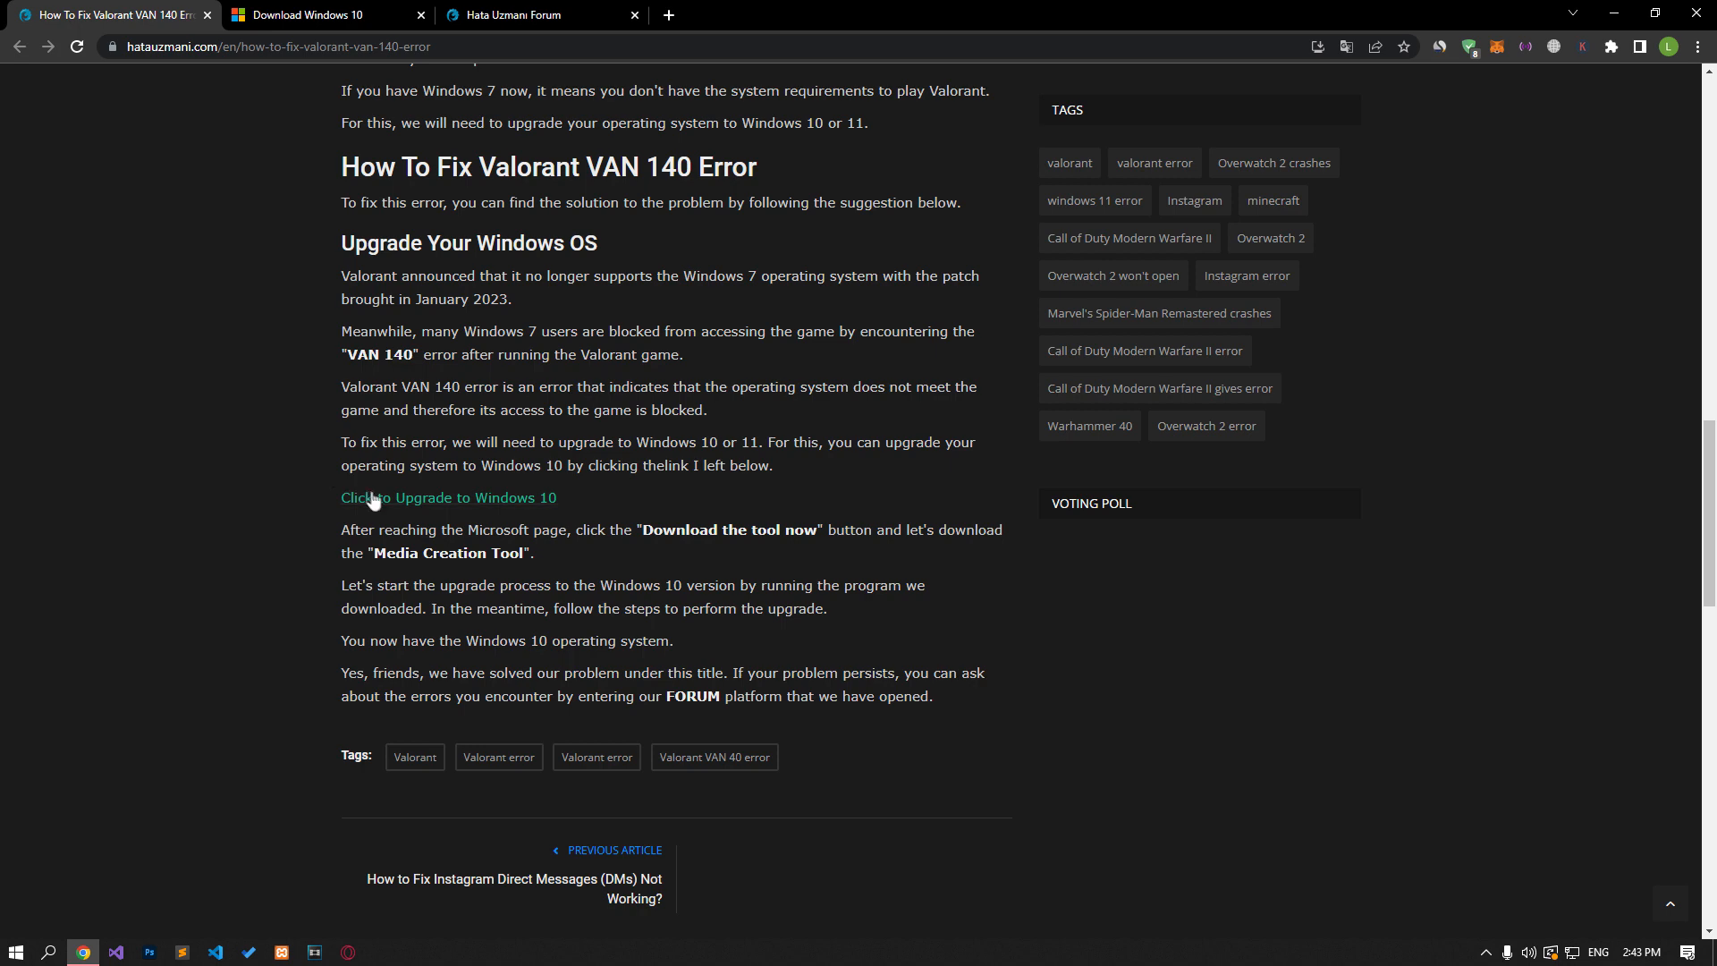
mouse_move(503, 499)
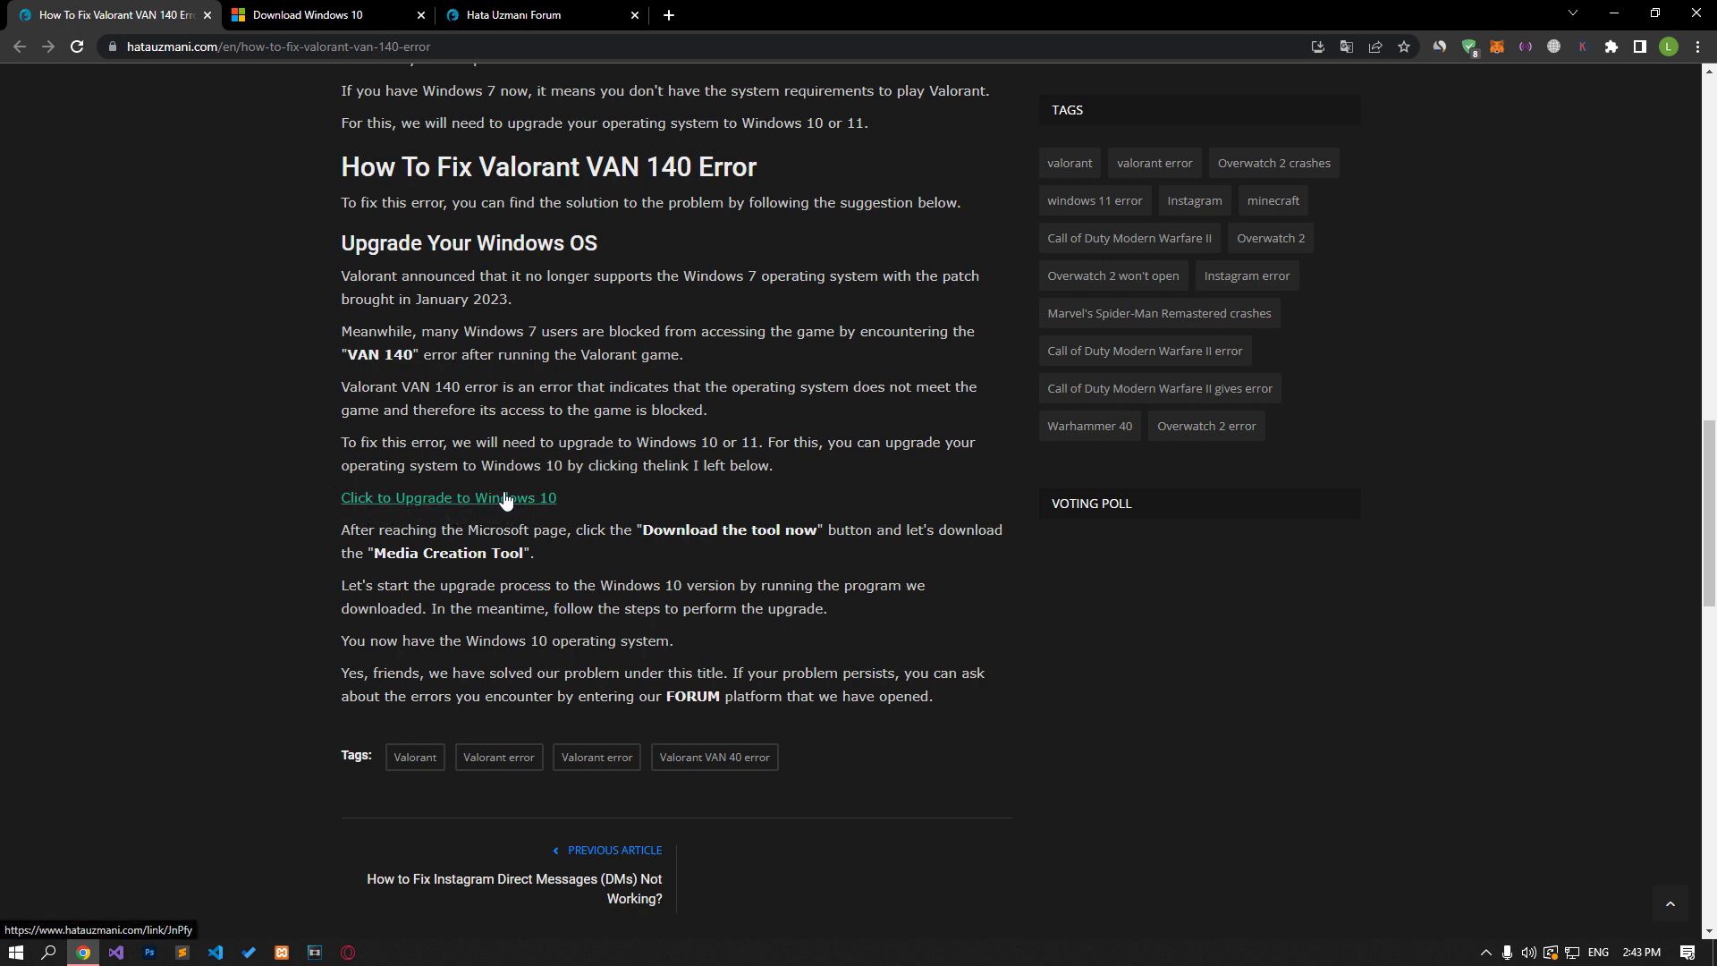
- Follow the Windows 10 upgrade link and download the media creation tool from Create installation media
left_click(447, 497)
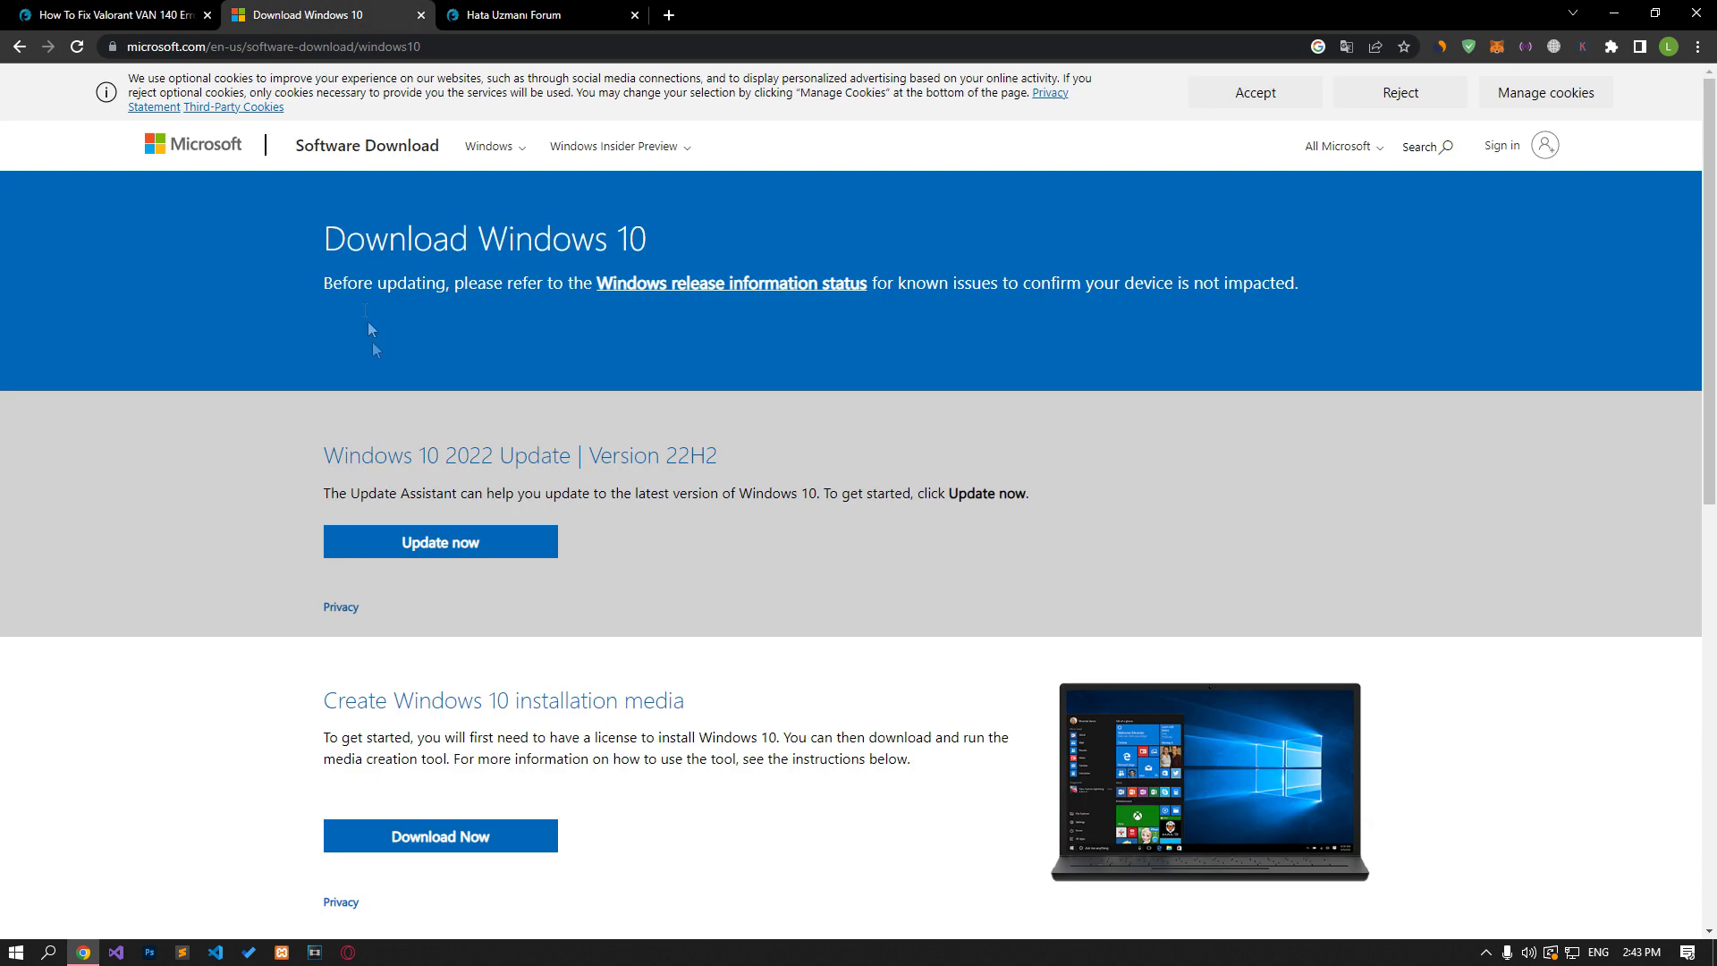
mouse_move(490, 402)
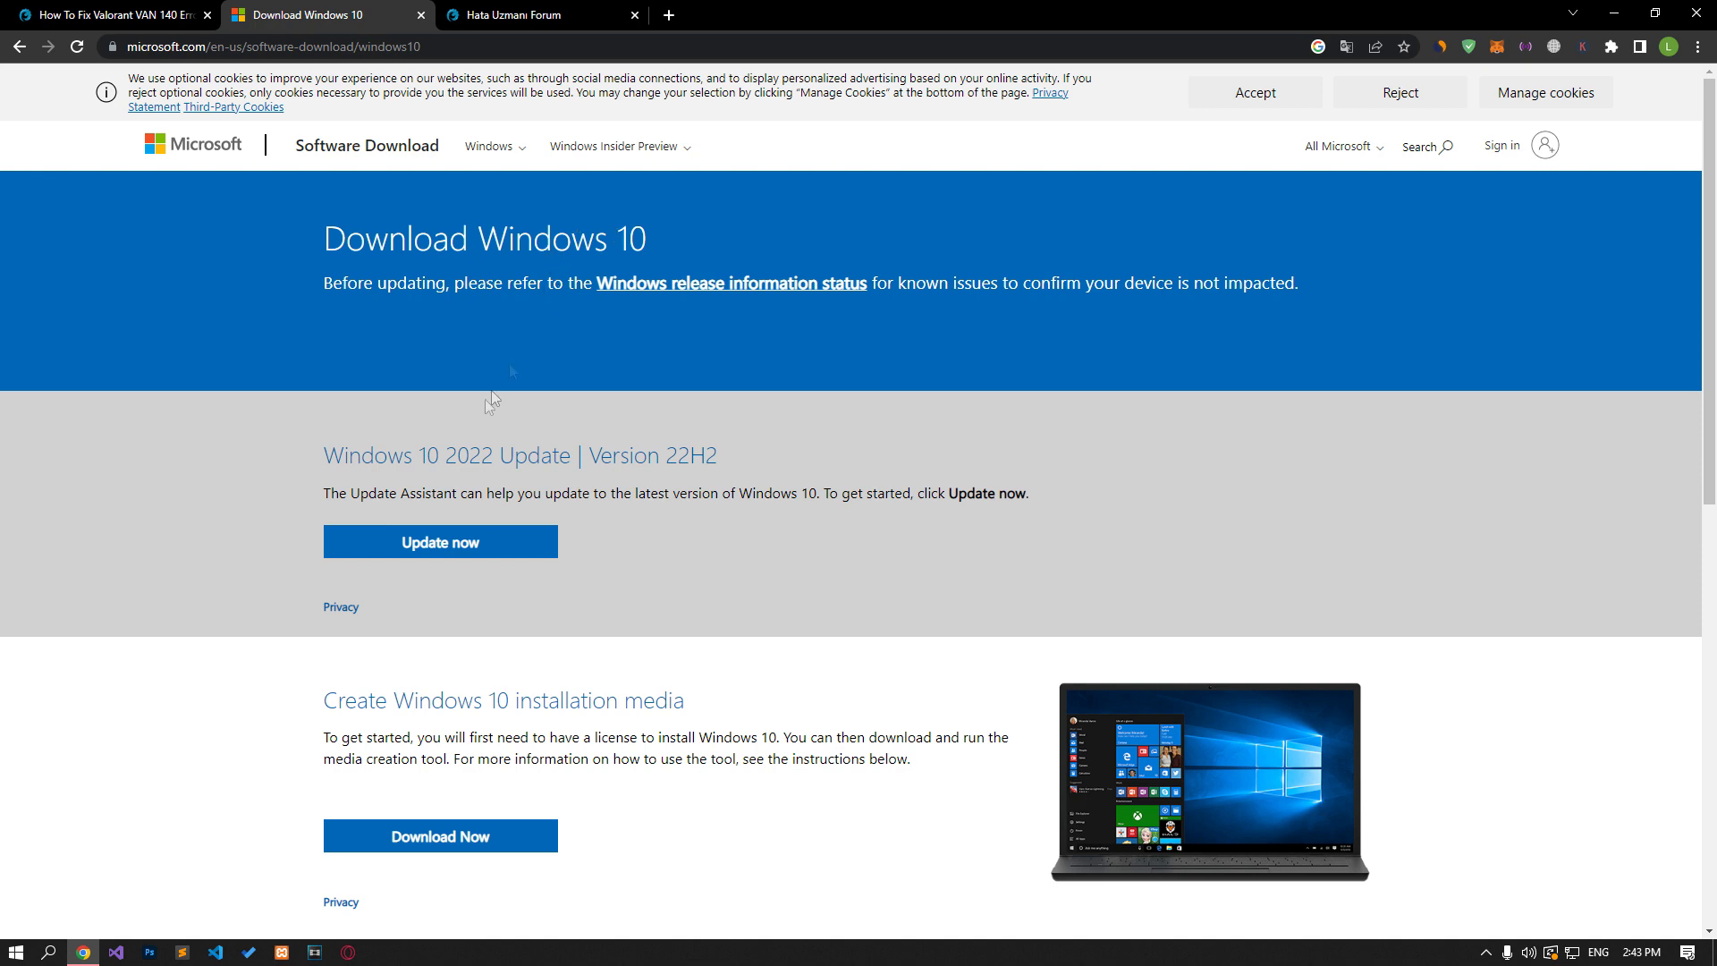
scroll("down", 3)
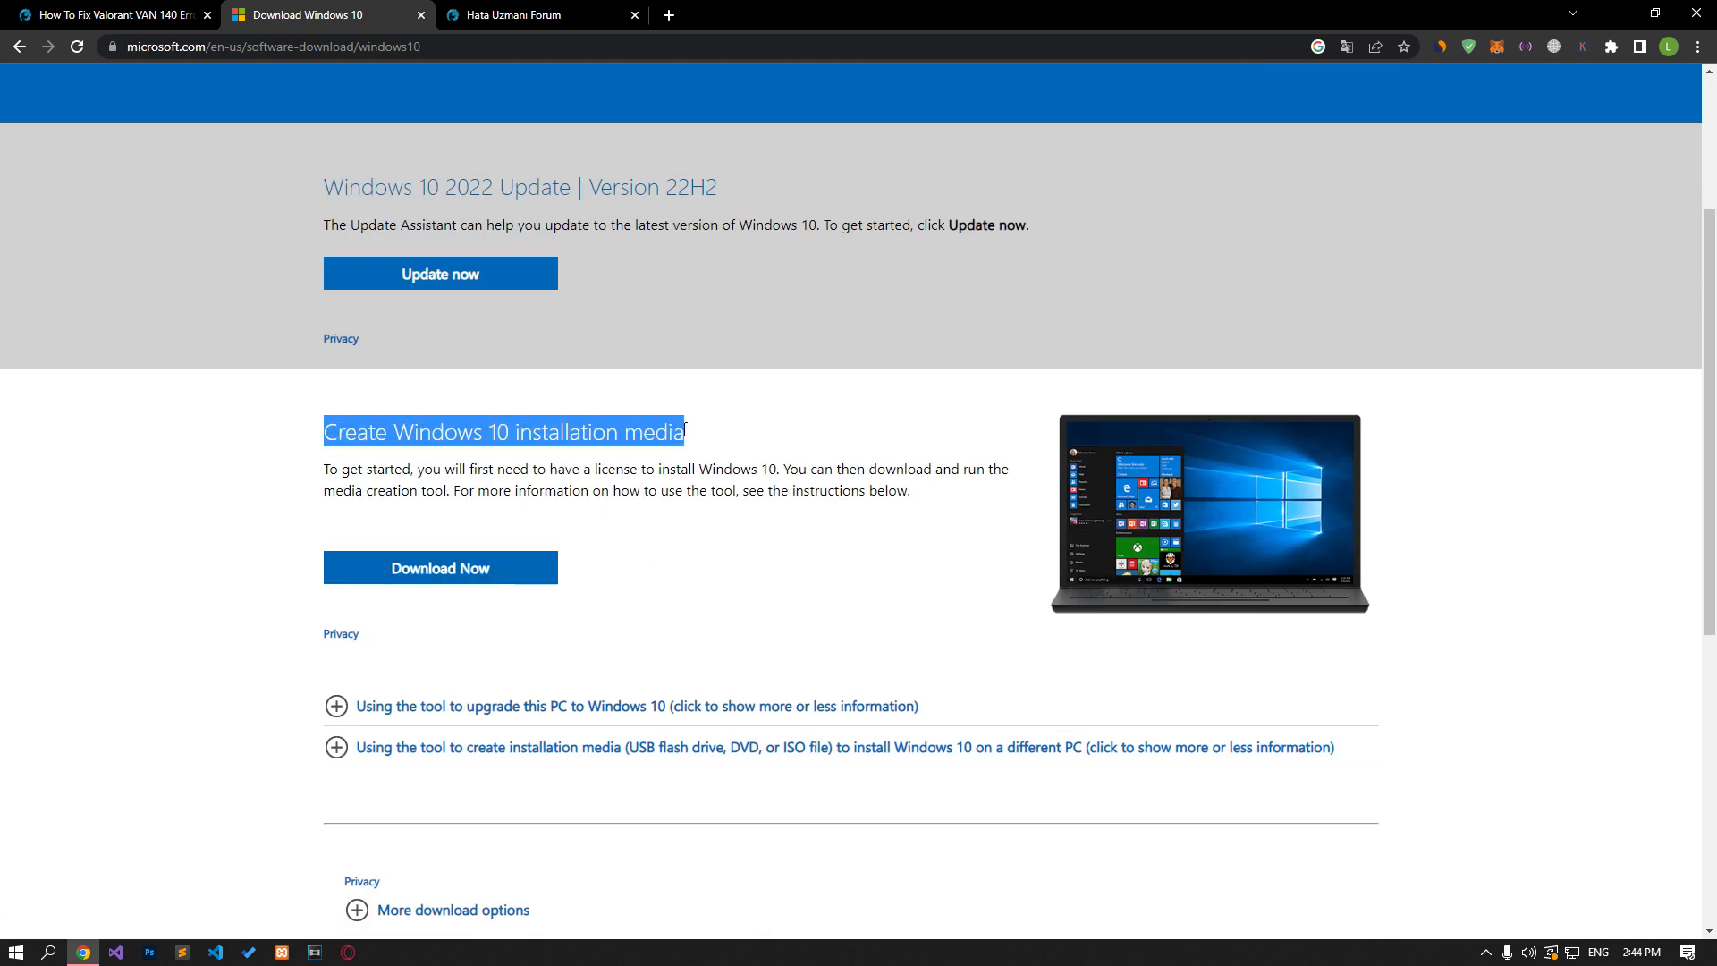
mouse_move(440, 567)
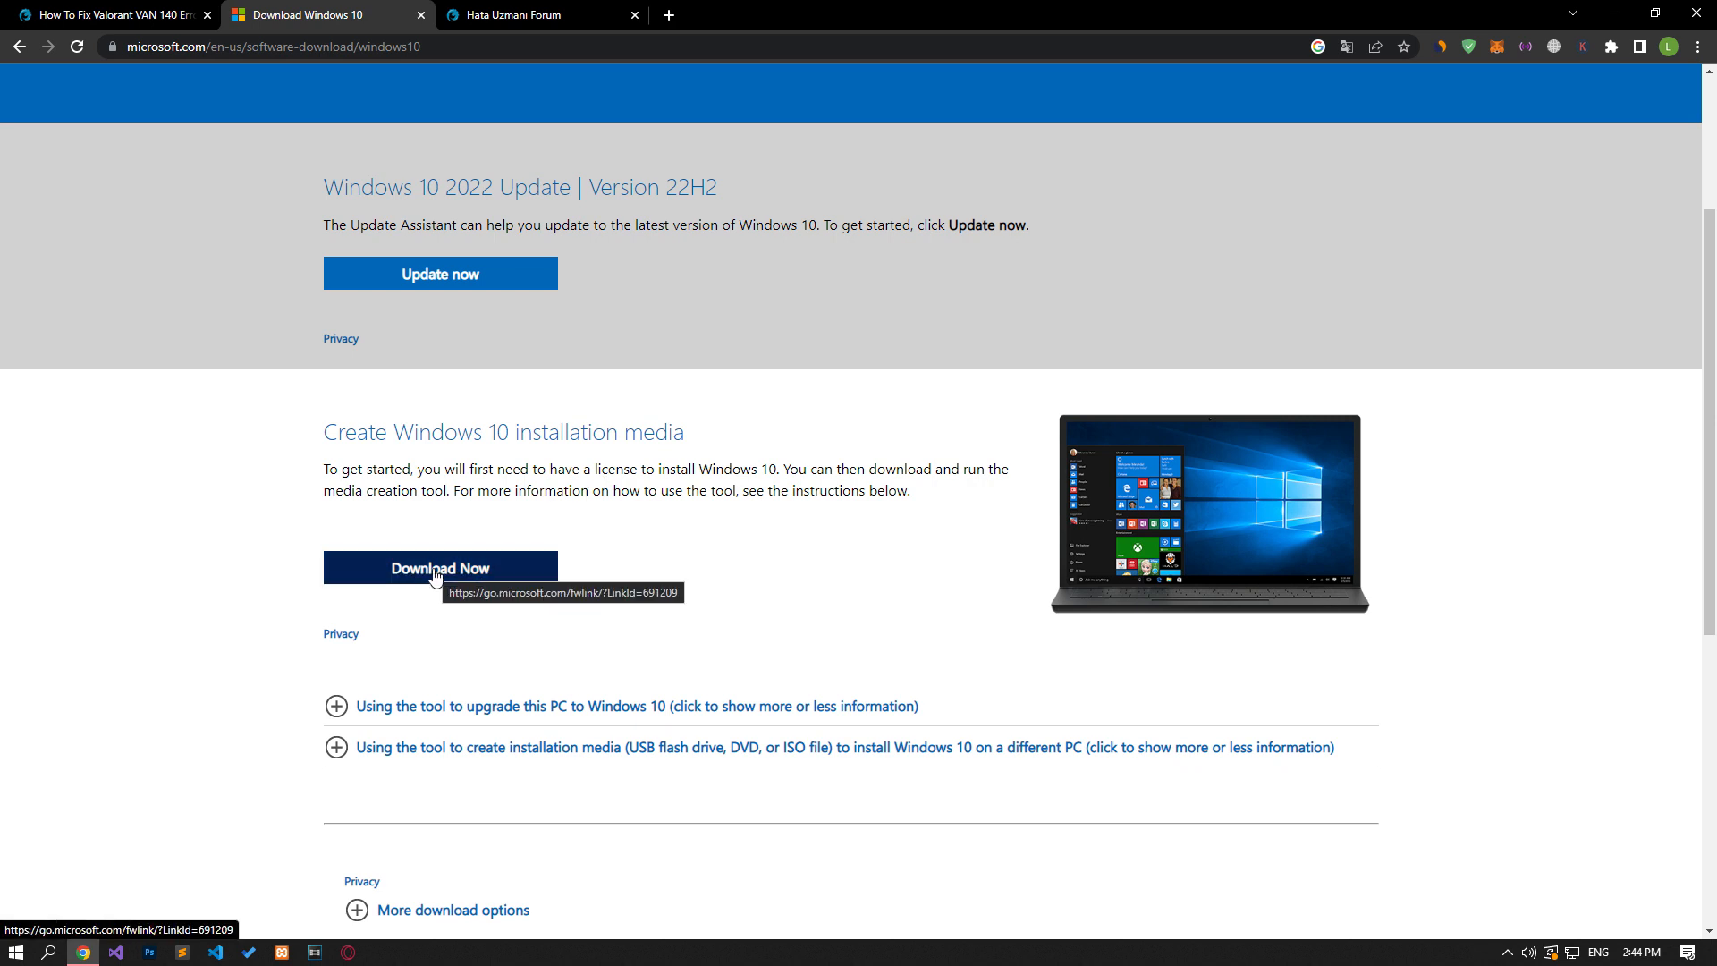
left_click(439, 569)
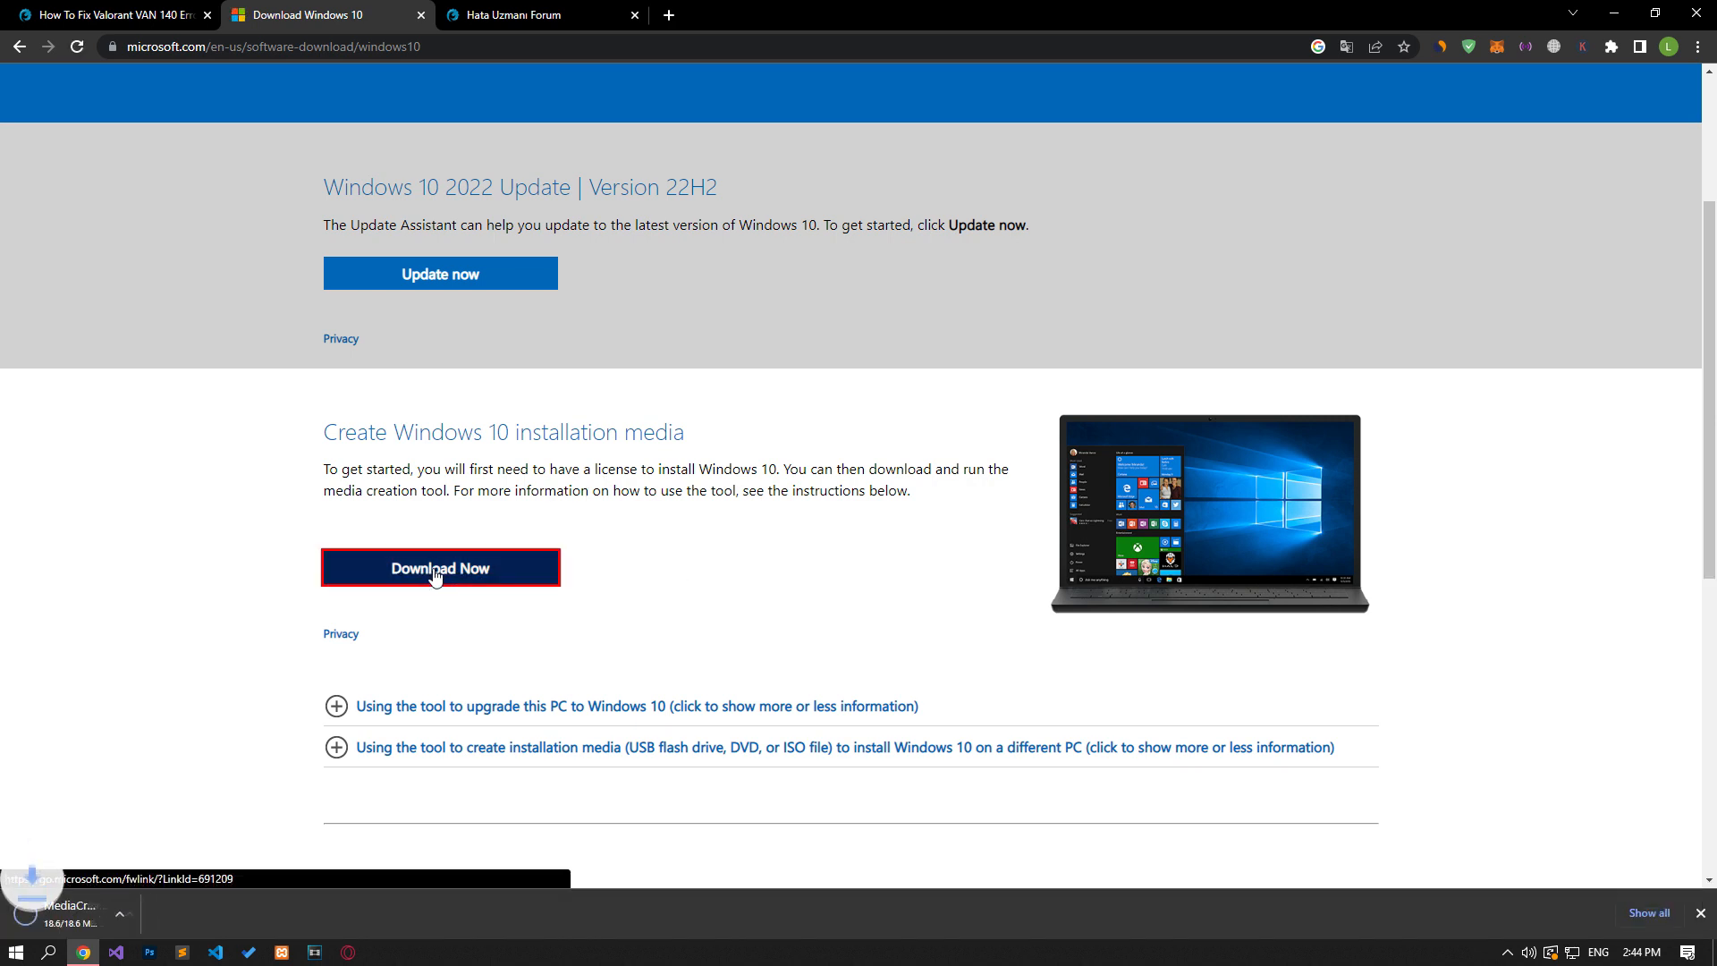
left_click(440, 566)
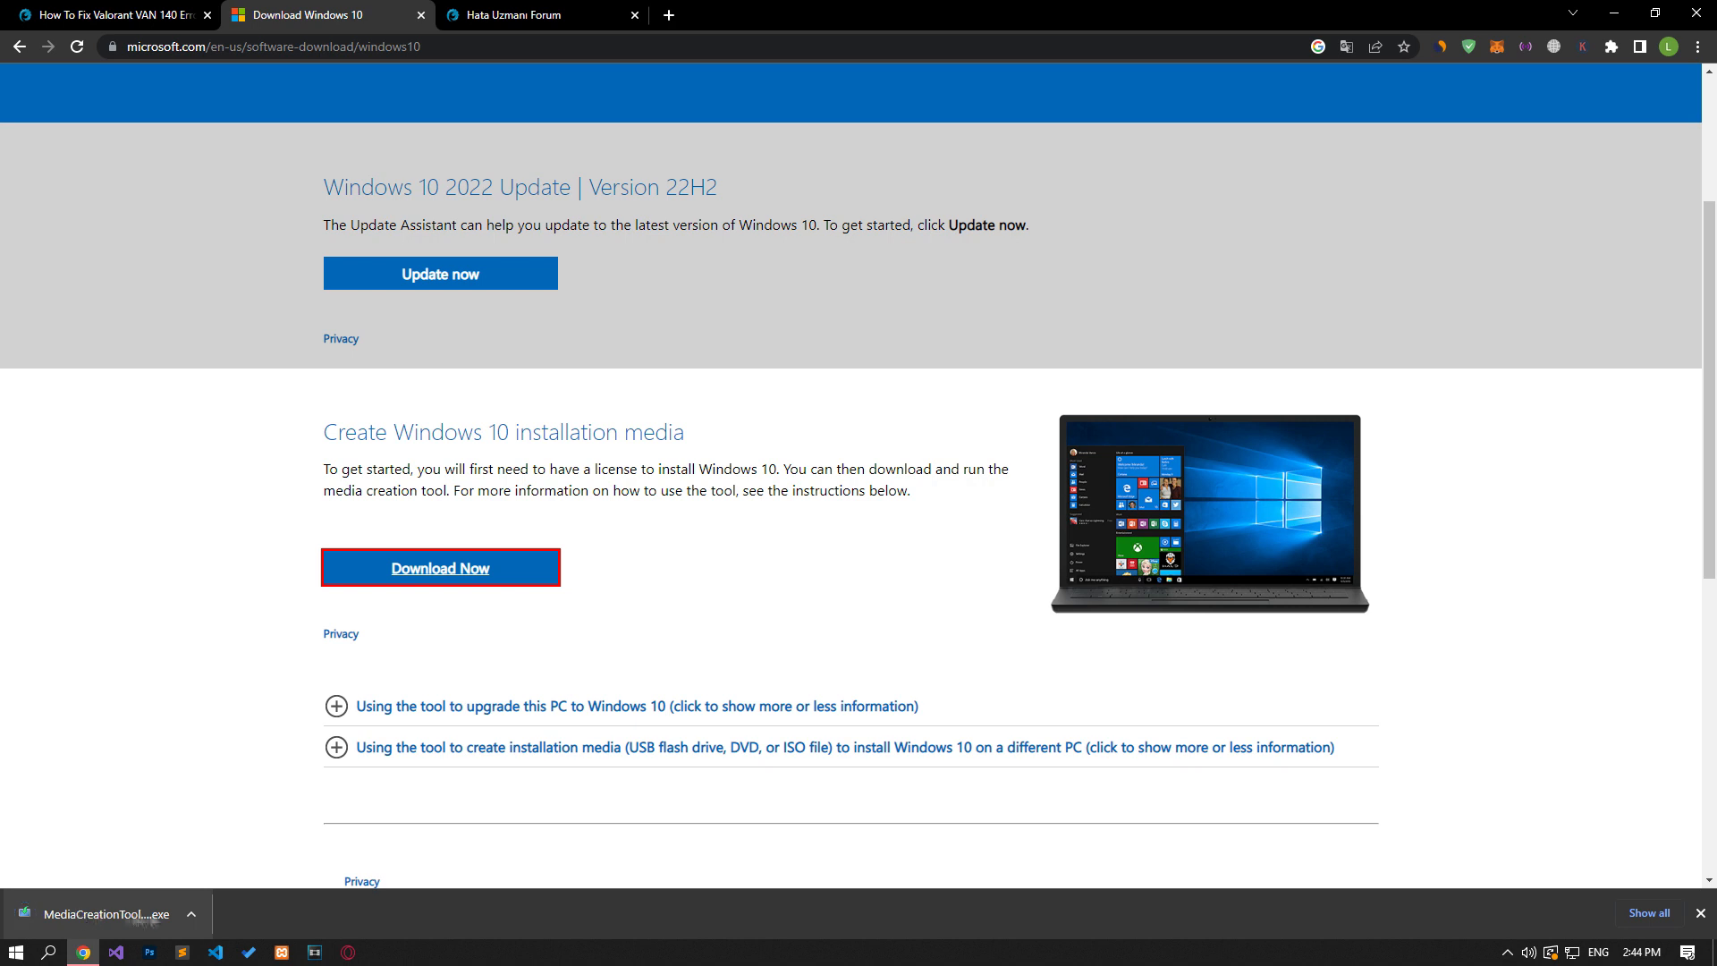
mouse_move(154, 882)
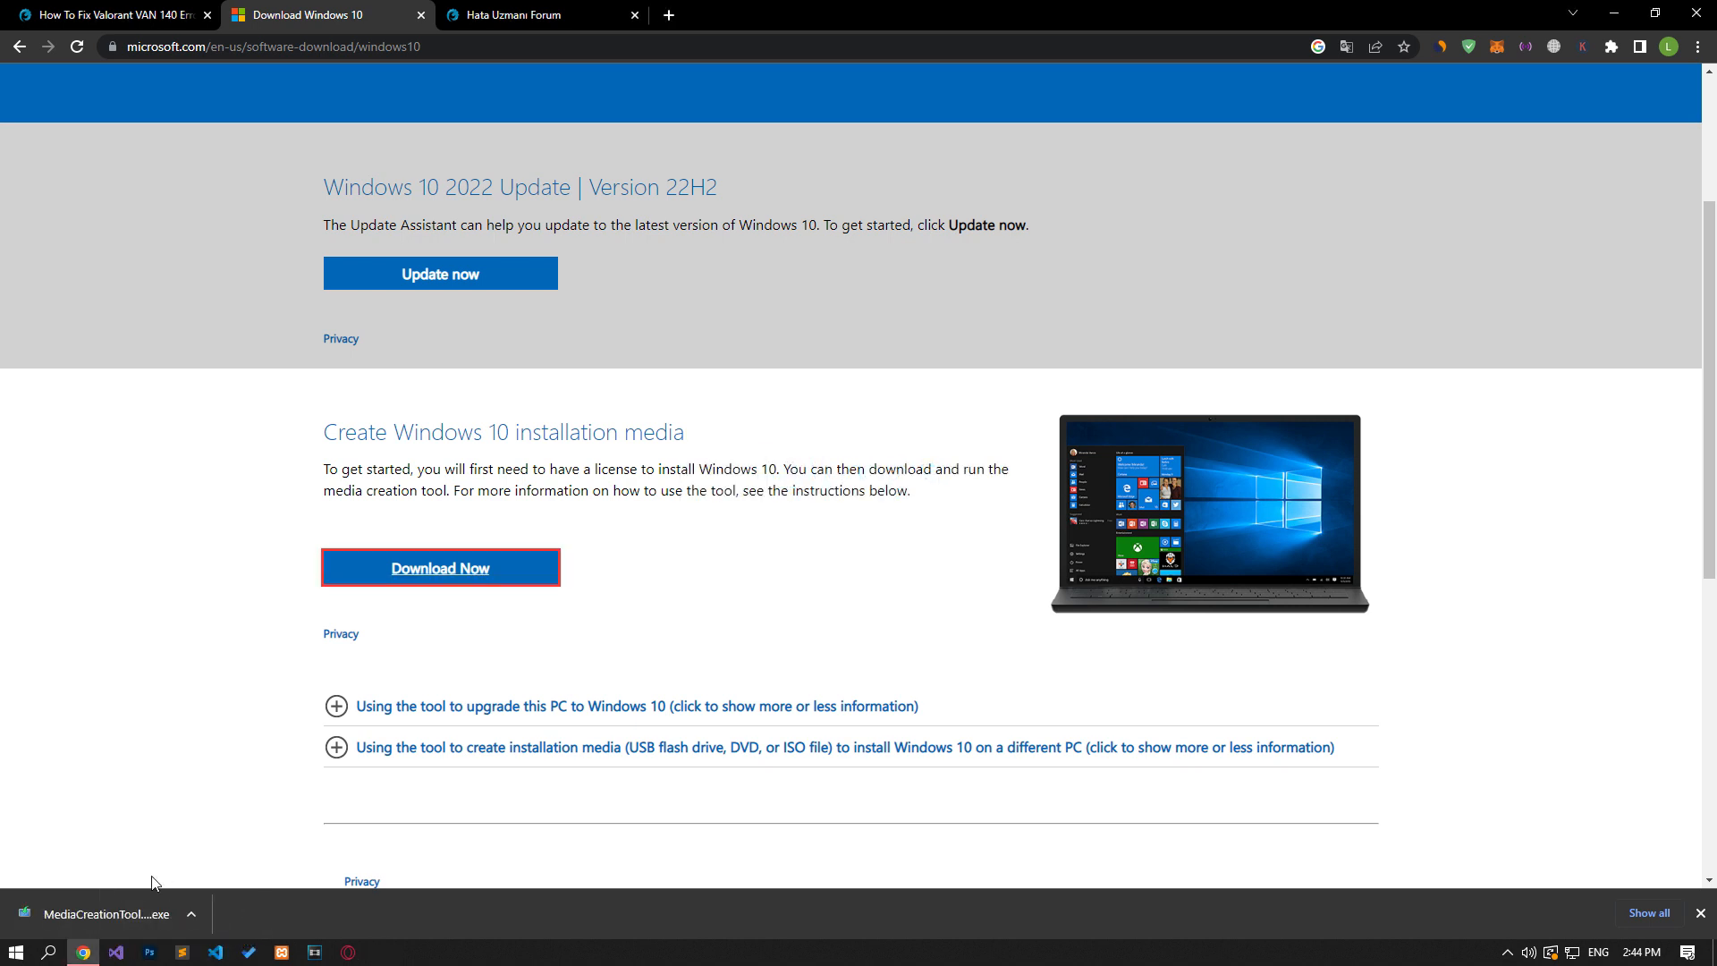
- Launch the downloaded Media Creation Tool exe, then close the Windows 10 Setup window
left_click(98, 912)
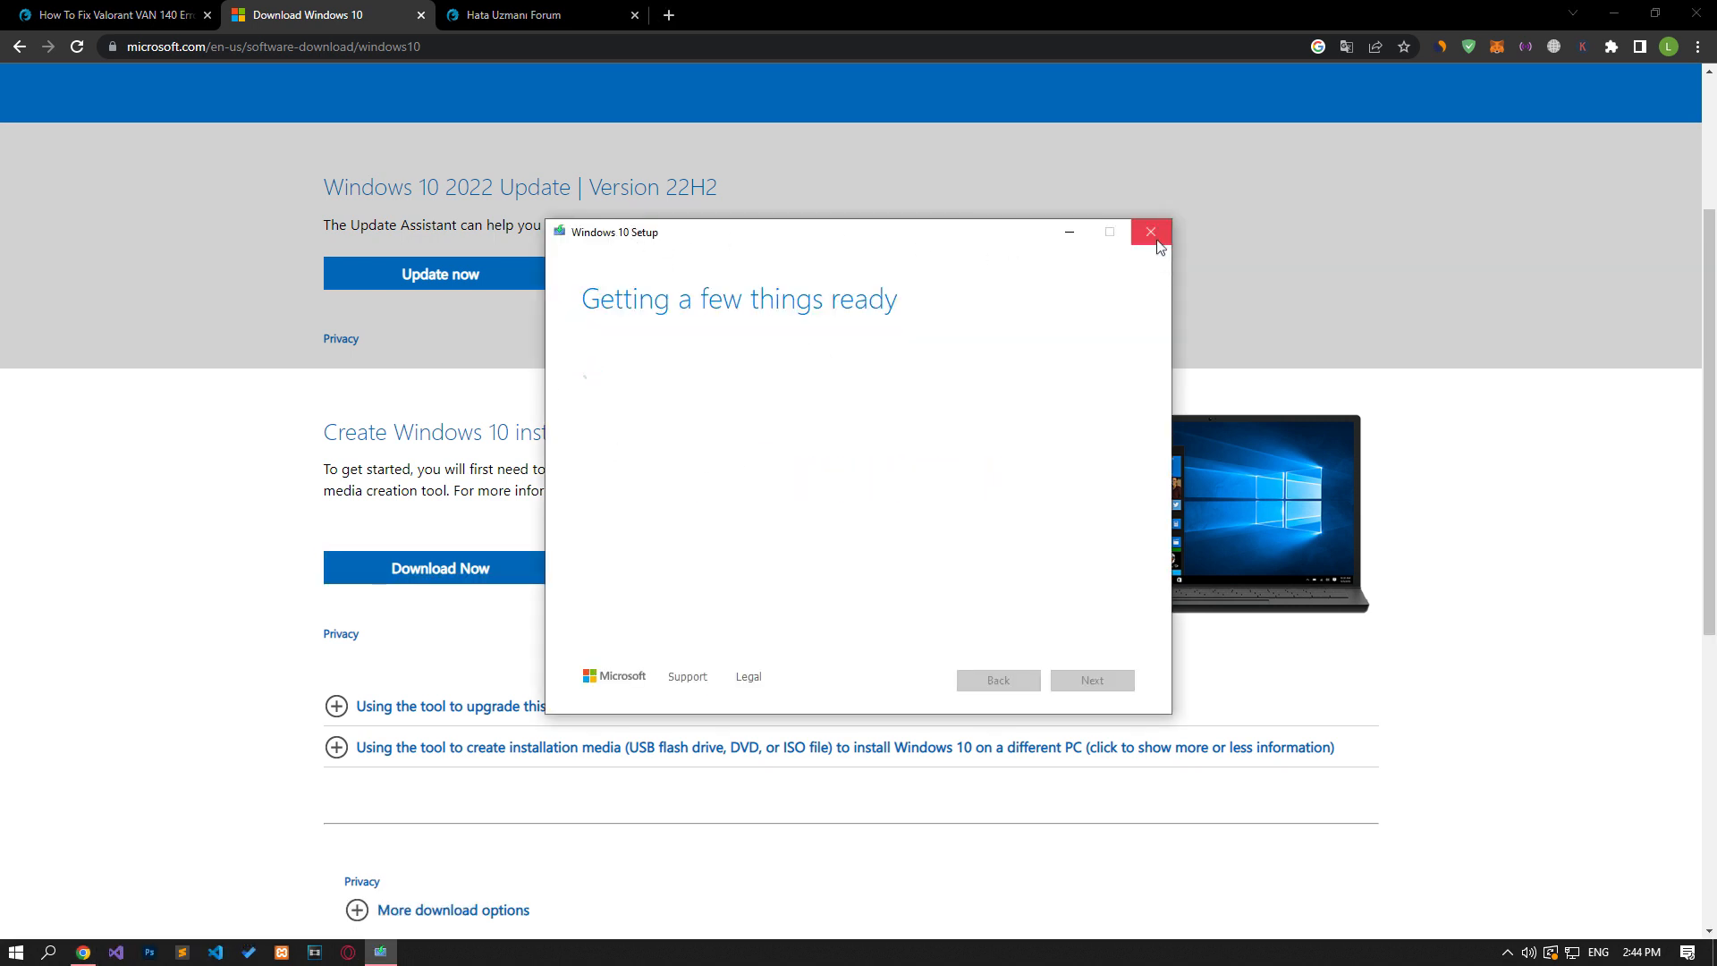
left_click(1150, 230)
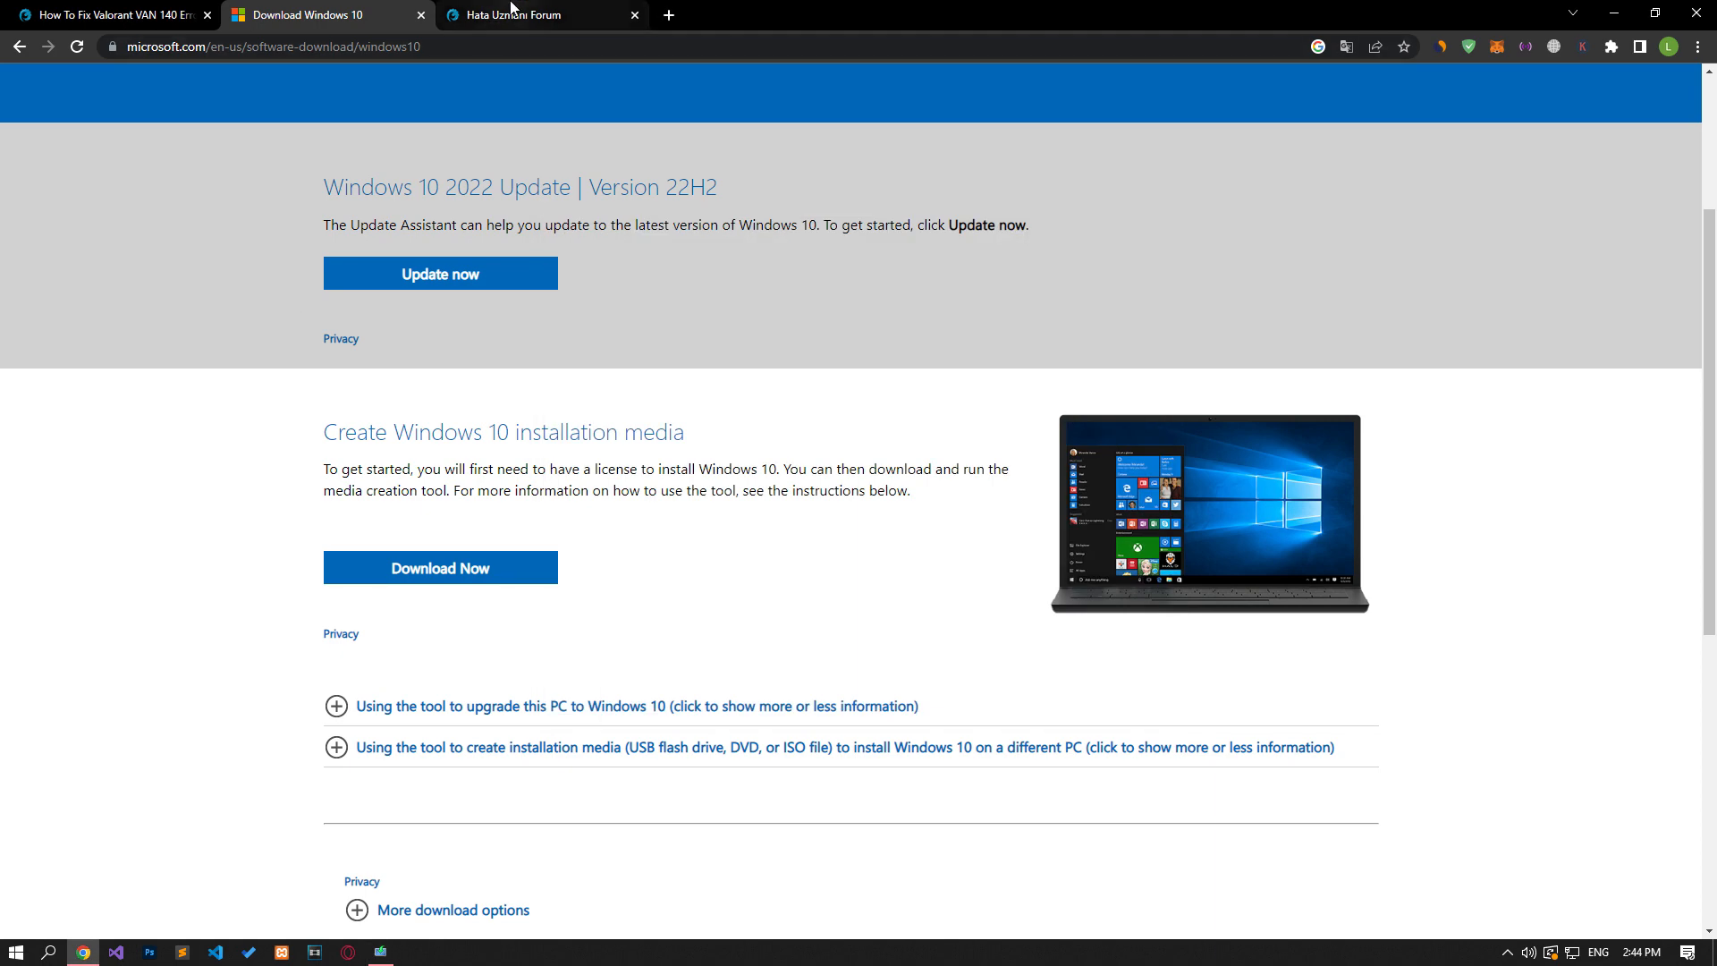
- Return to the Hata Uzmanı Forum tab and start posting a new thread
left_click(536, 15)
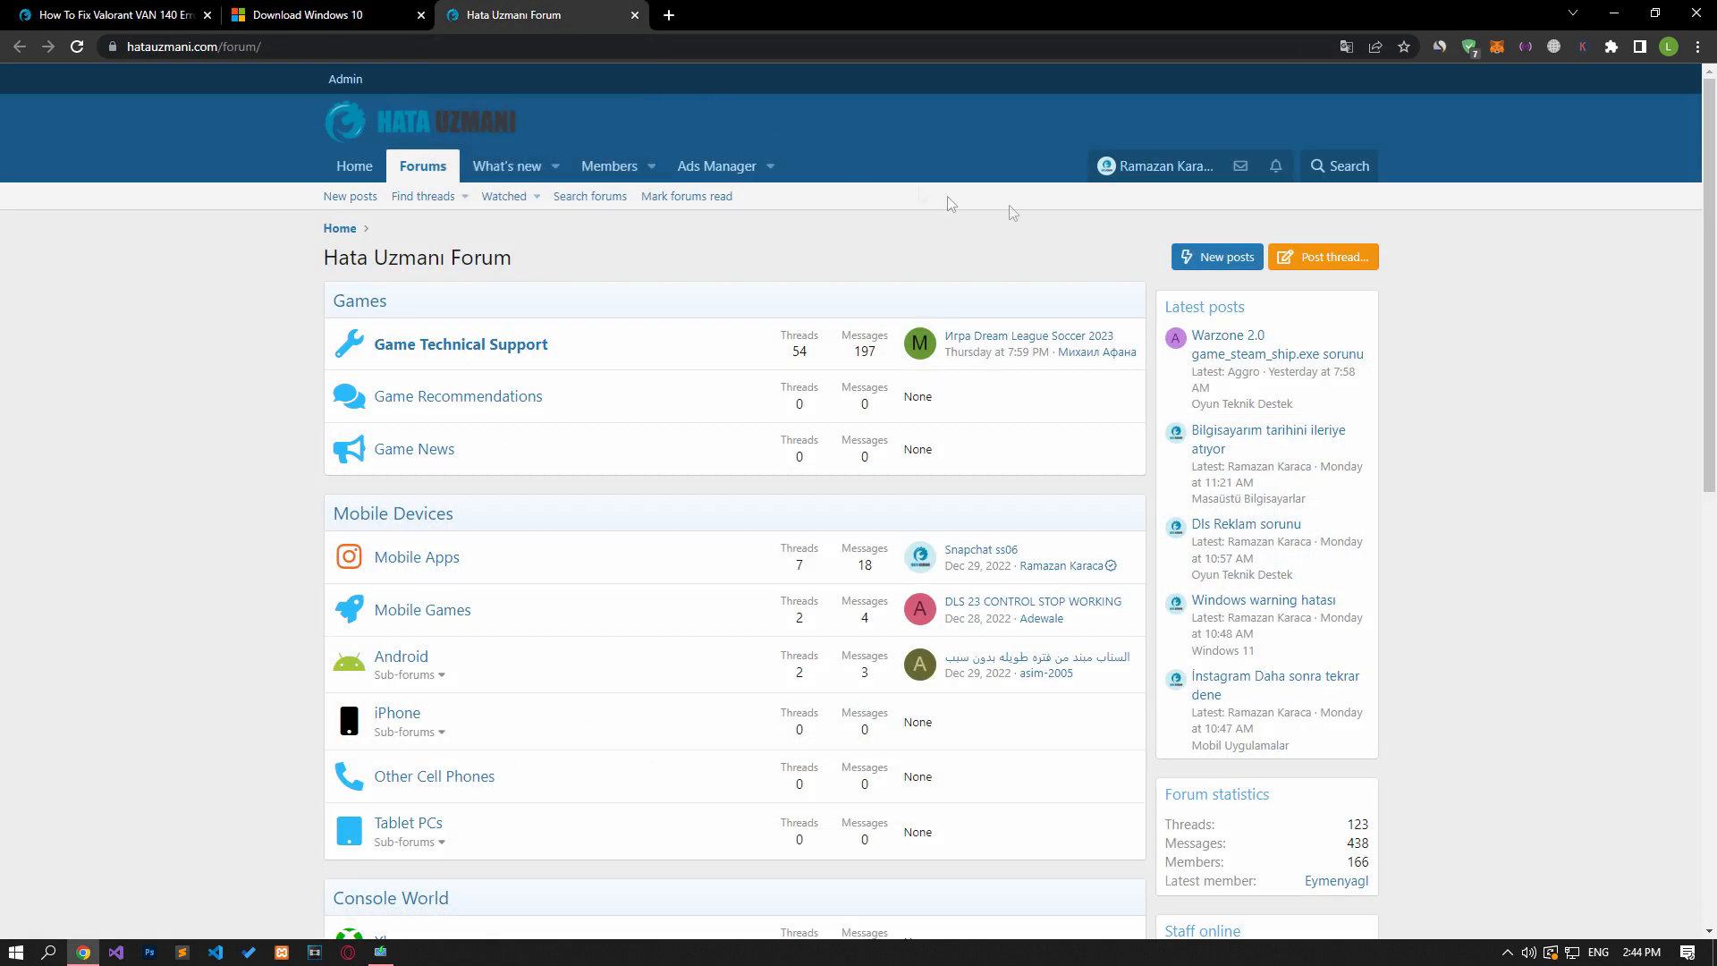
left_click(1322, 255)
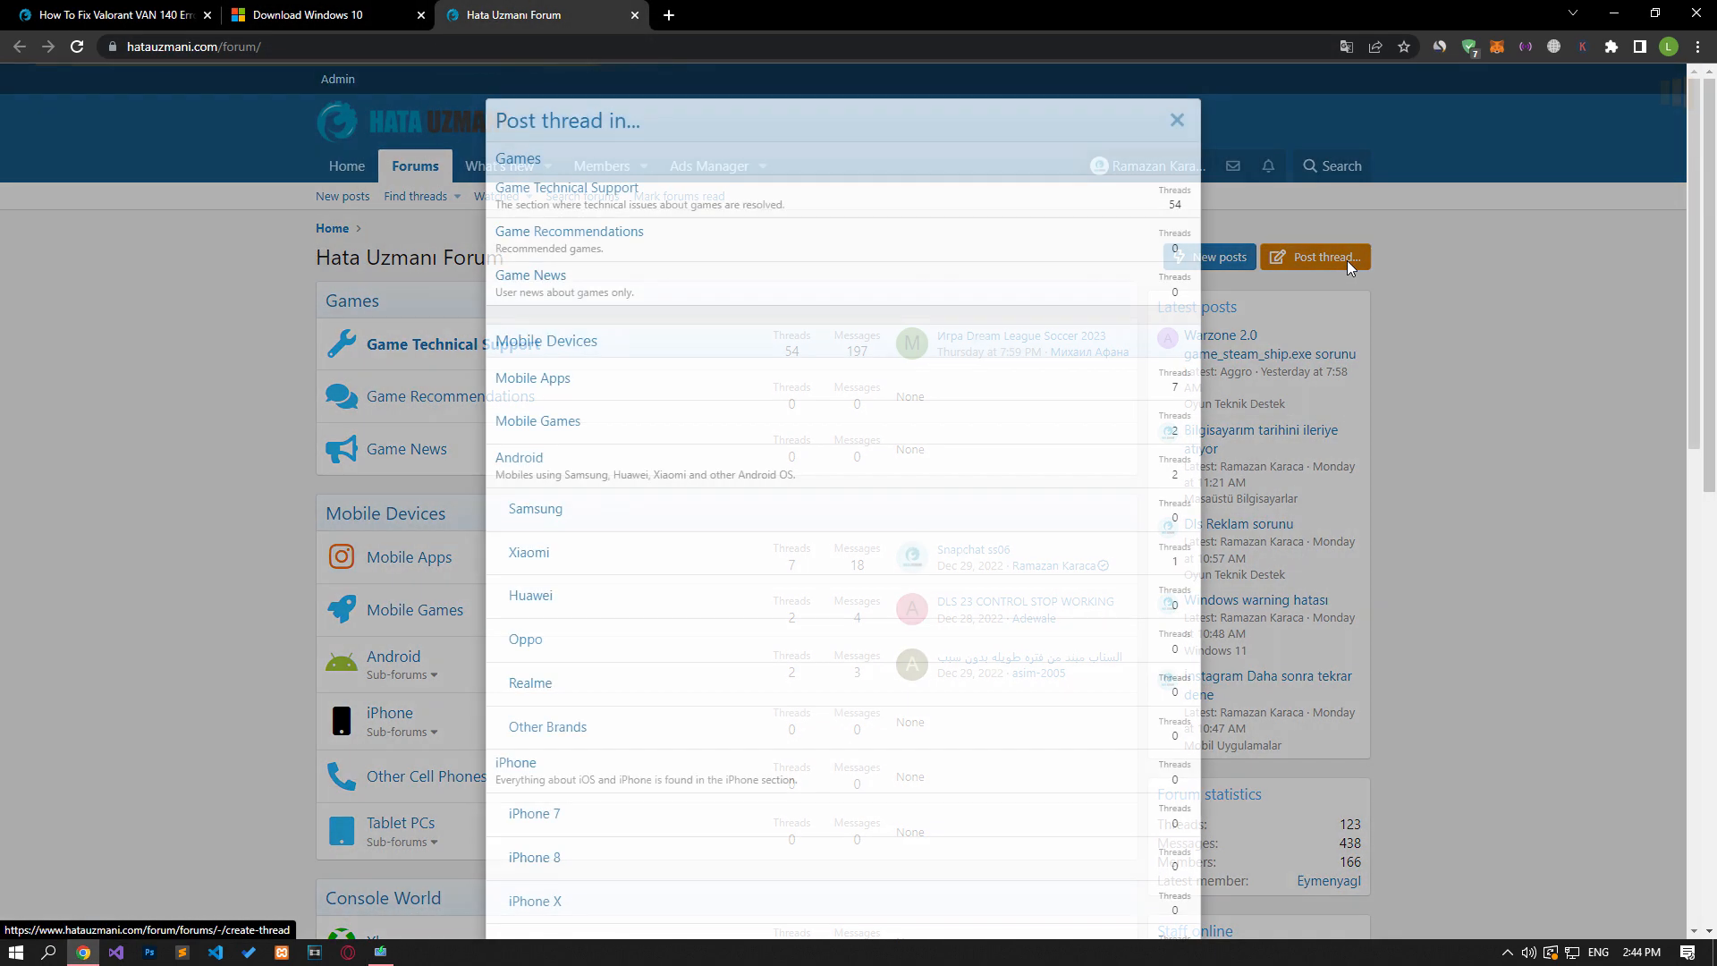
left_click(1315, 255)
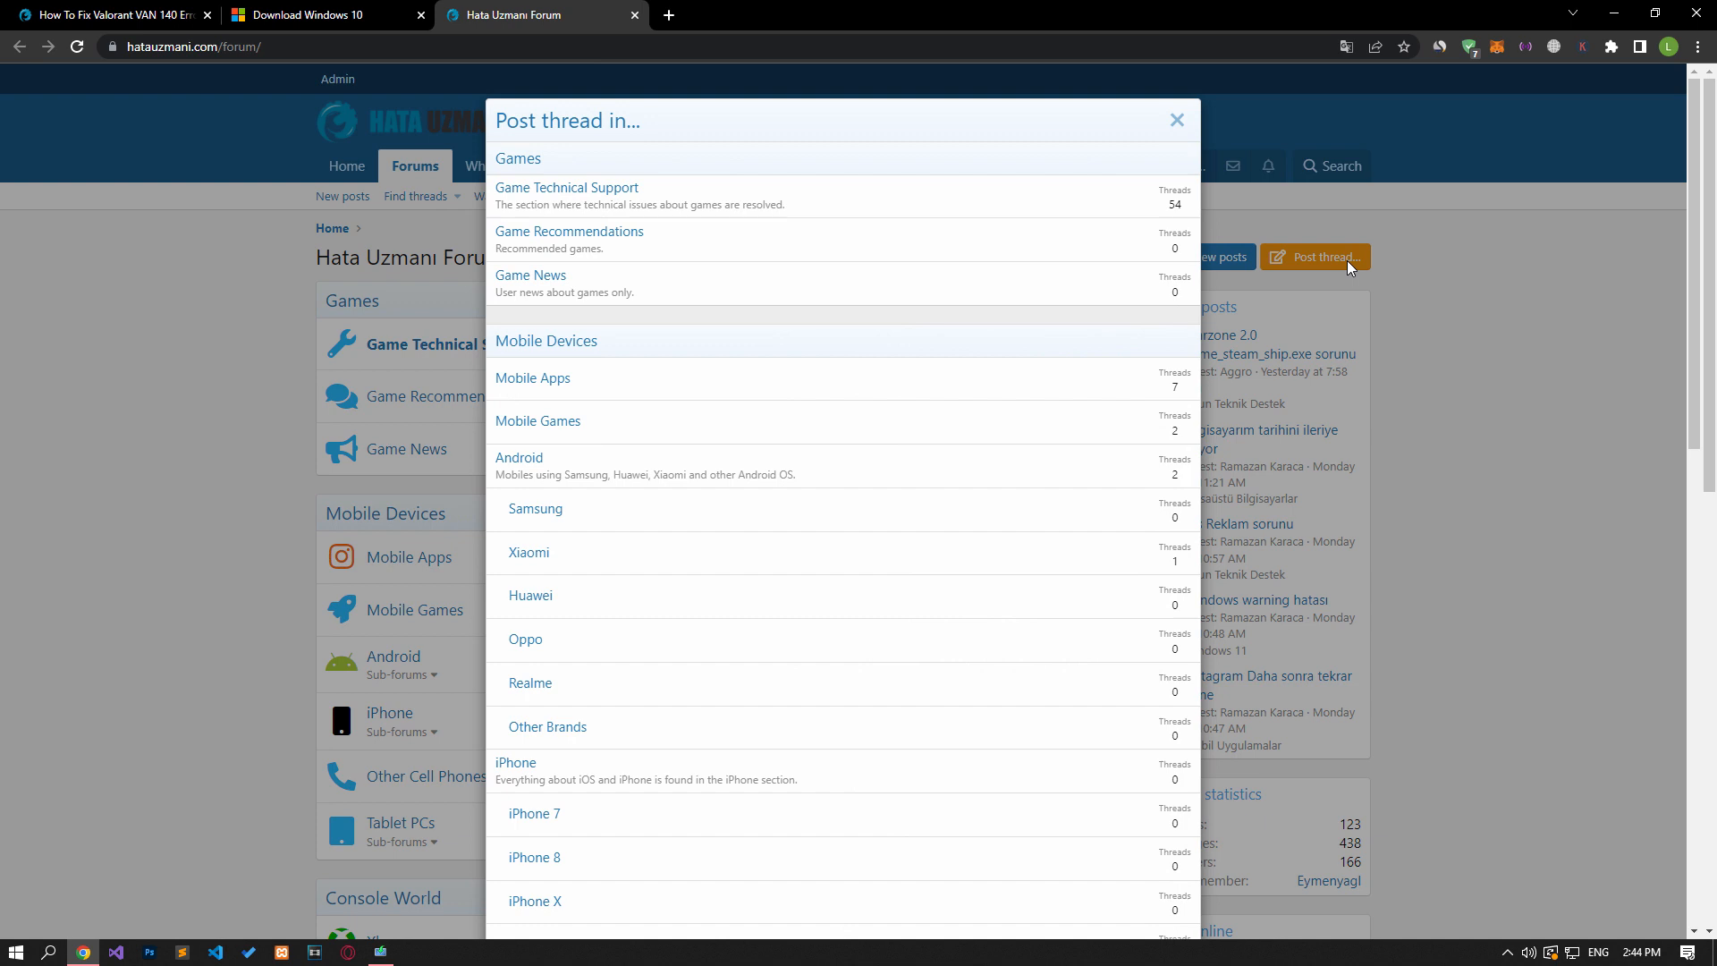